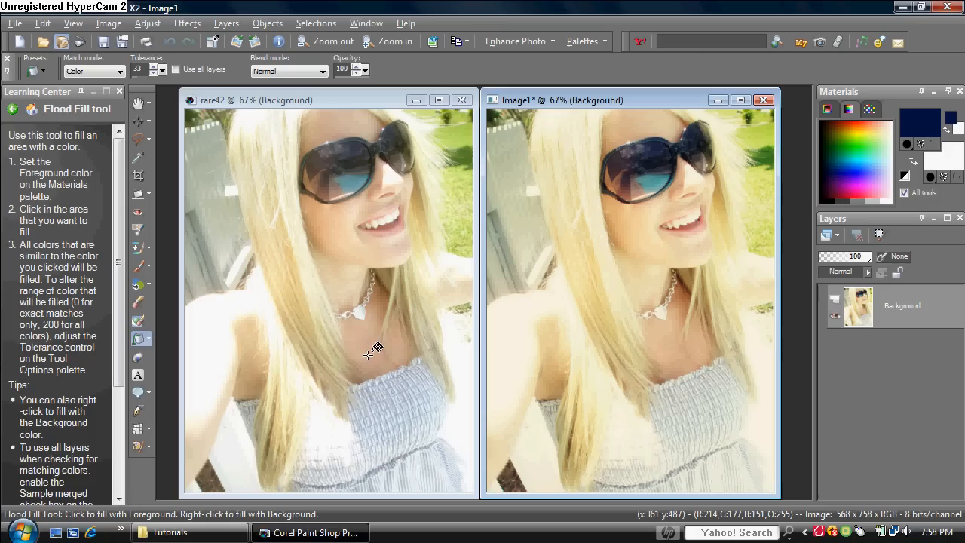
pyautogui.moveTo(285, 111)
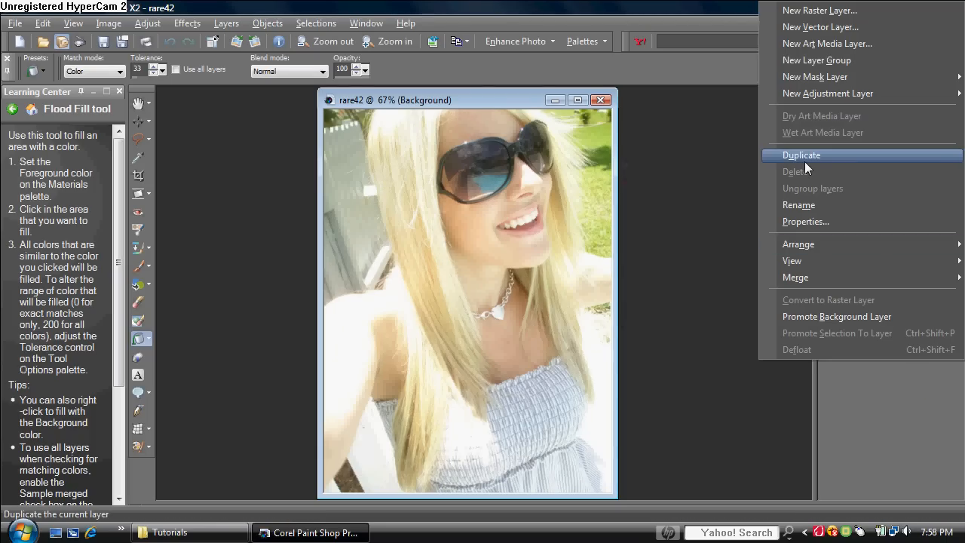
# Duplicate the Background layer, set the copy to Soft Light, then reselect Background
pyautogui.click(802, 155)
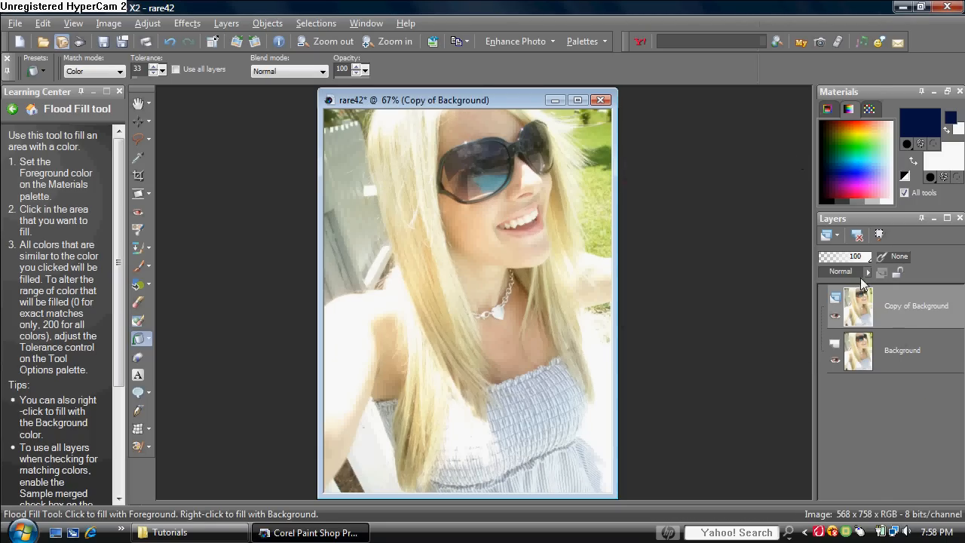
pyautogui.click(866, 271)
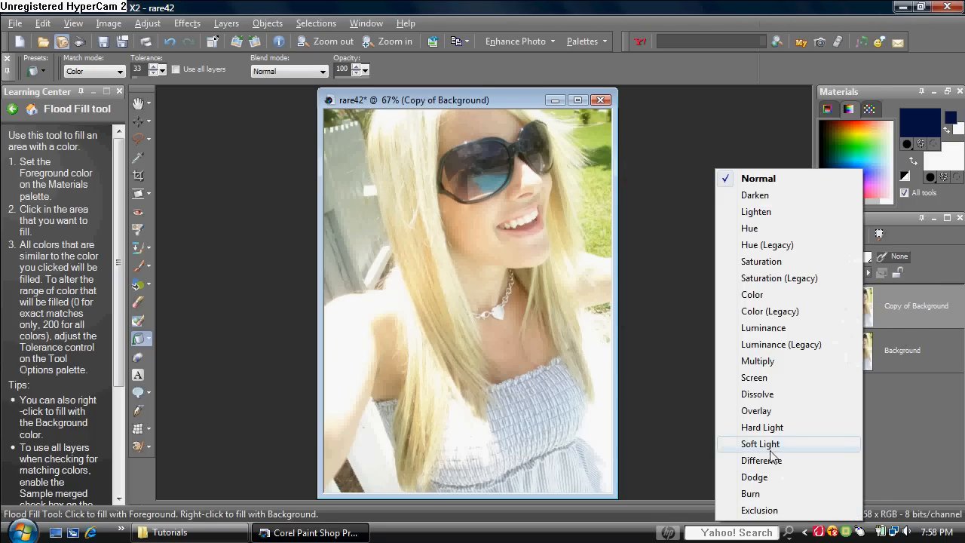
pyautogui.click(760, 444)
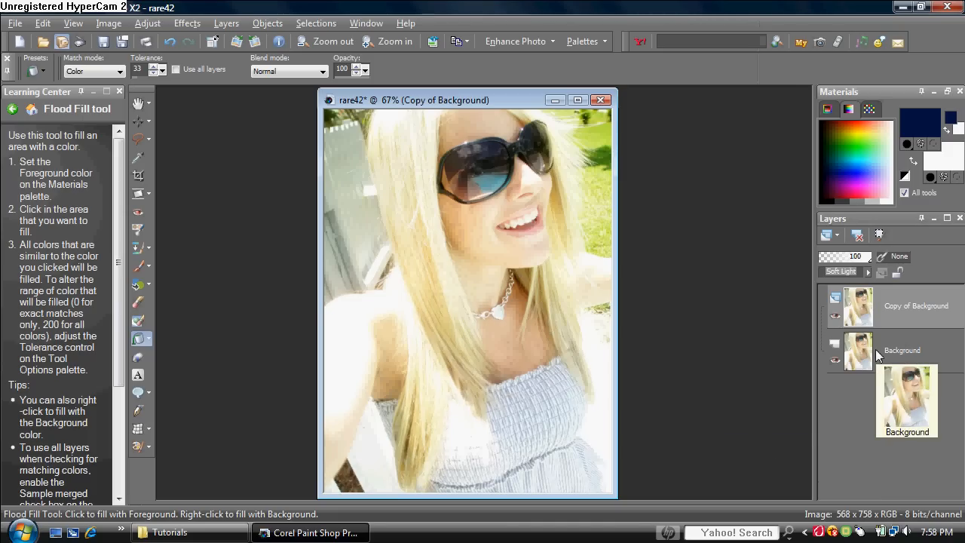
pyautogui.click(877, 351)
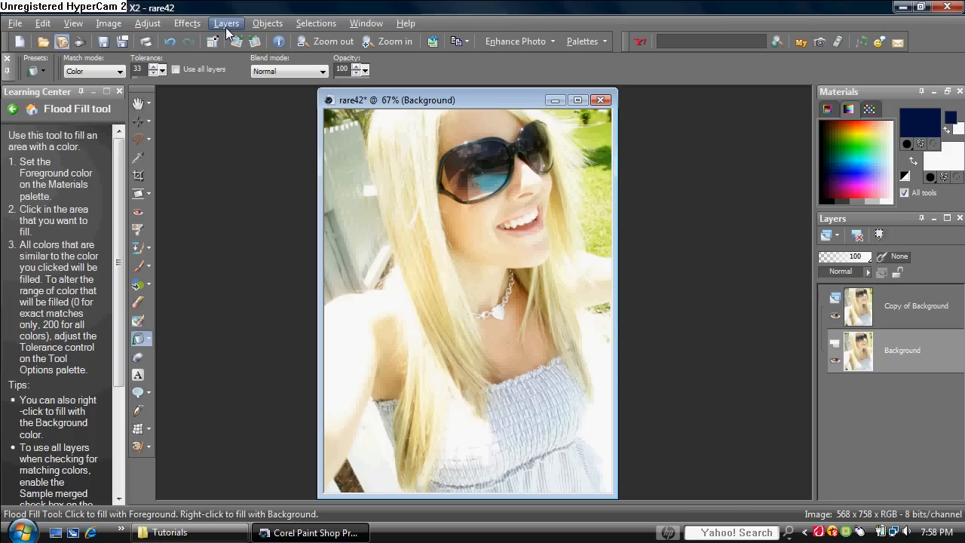
pyautogui.moveTo(244, 27)
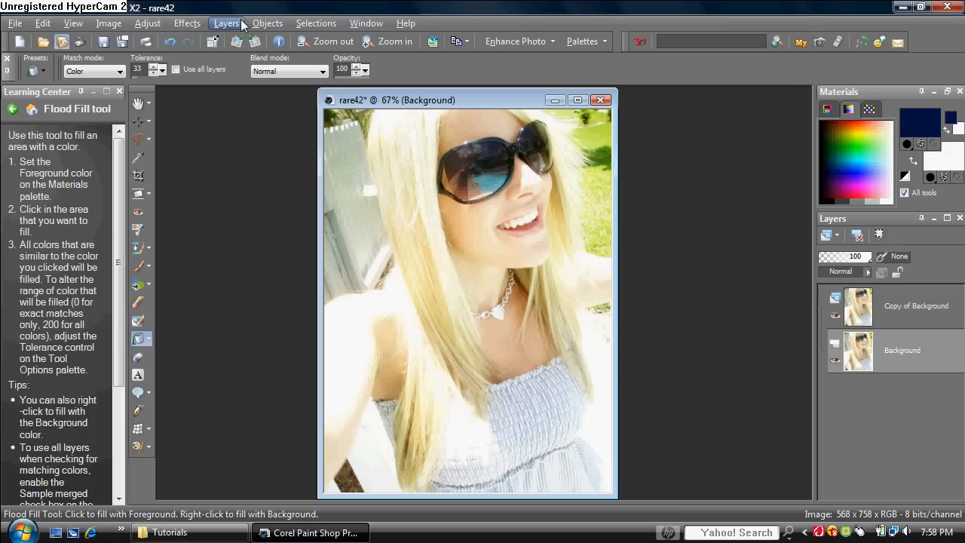
# Add a new raster layer above Background via the Layers menu
pyautogui.click(226, 23)
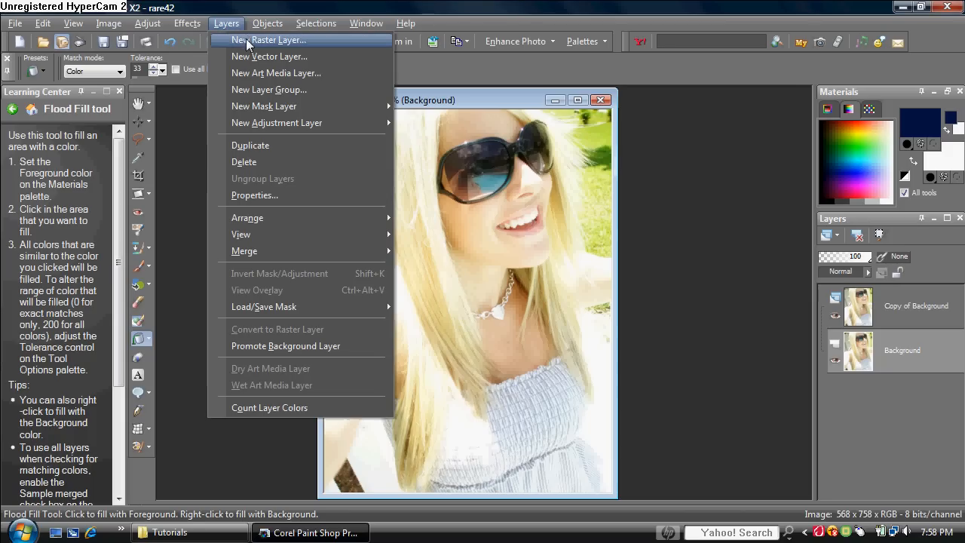
pyautogui.click(269, 40)
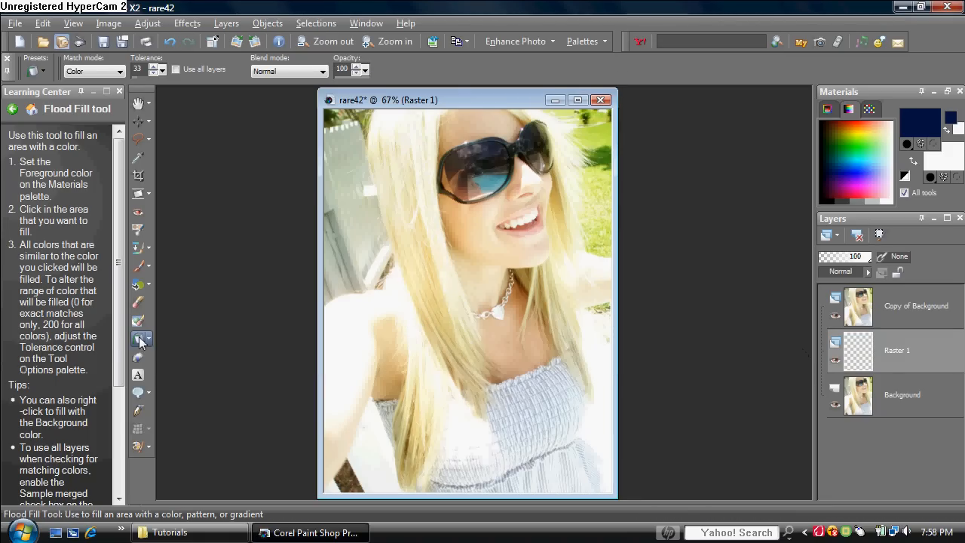
pyautogui.moveTo(138, 339)
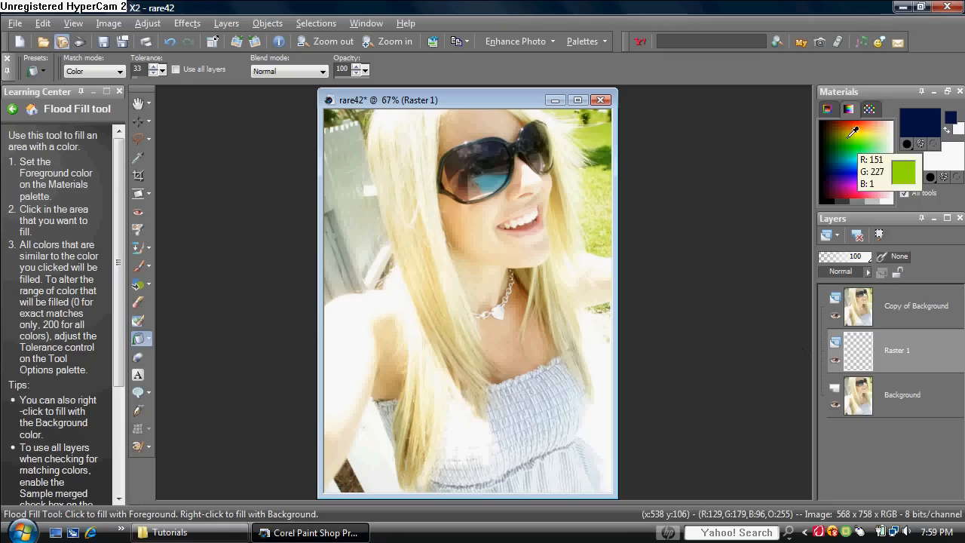
# Flood-fill Raster 1 with dark blue and set its blend mode to Exclusion
pyautogui.click(839, 162)
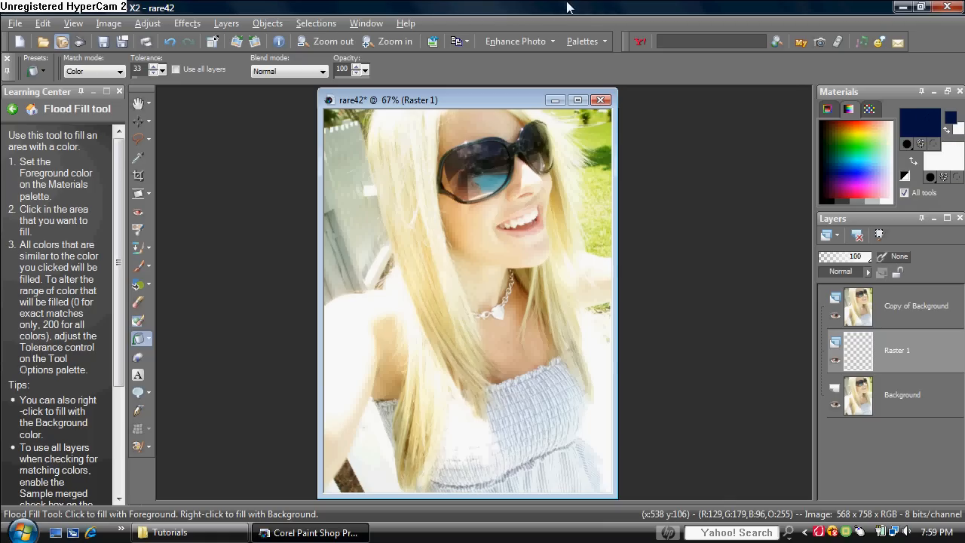
pyautogui.click(490, 274)
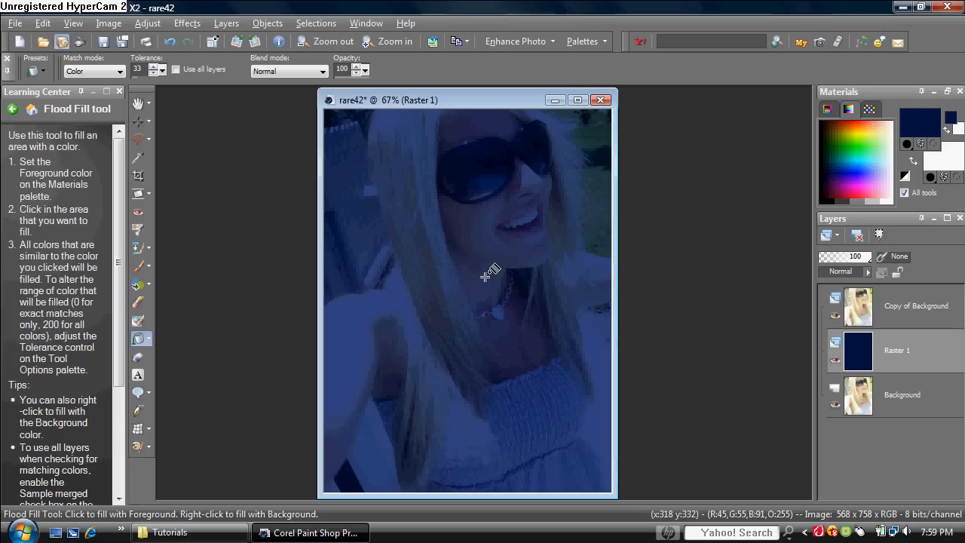
pyautogui.moveTo(871, 276)
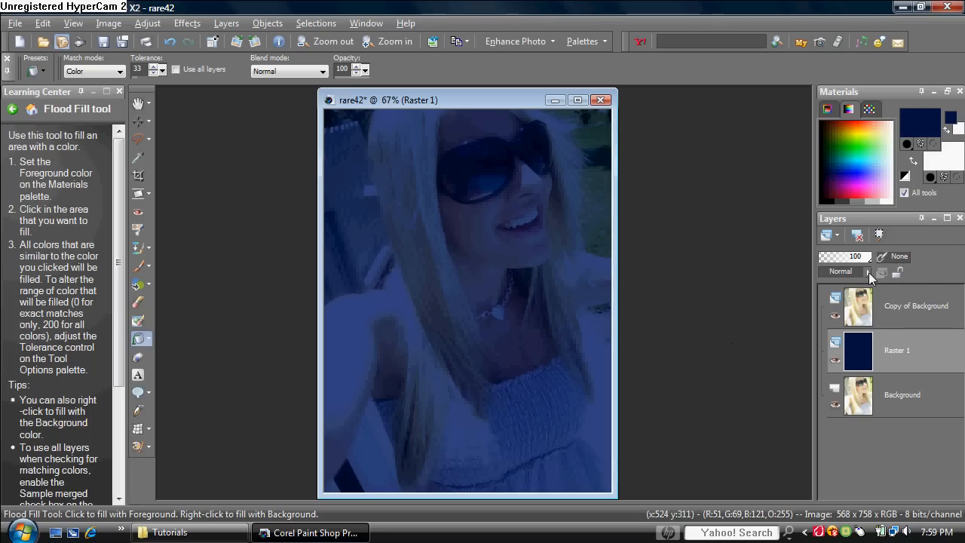
pyautogui.click(868, 272)
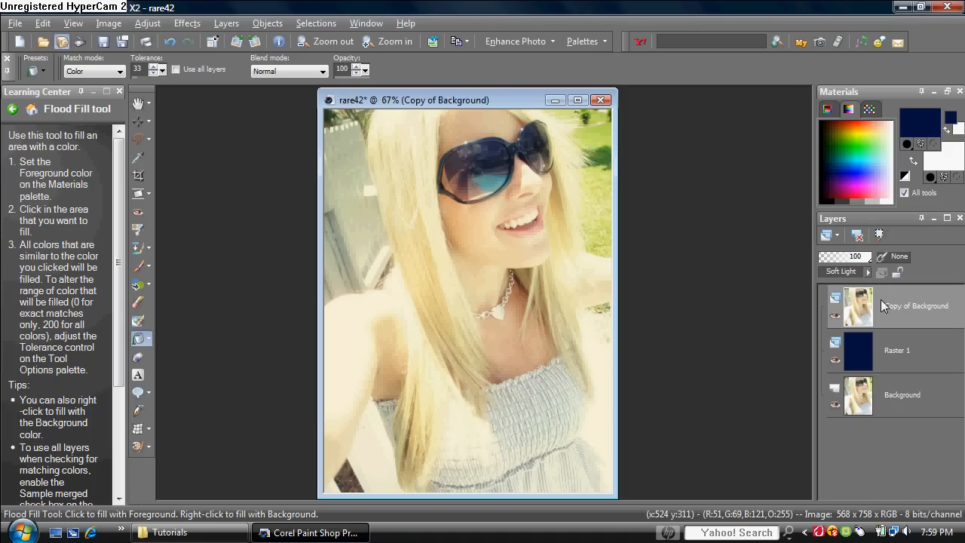
pyautogui.moveTo(868, 299)
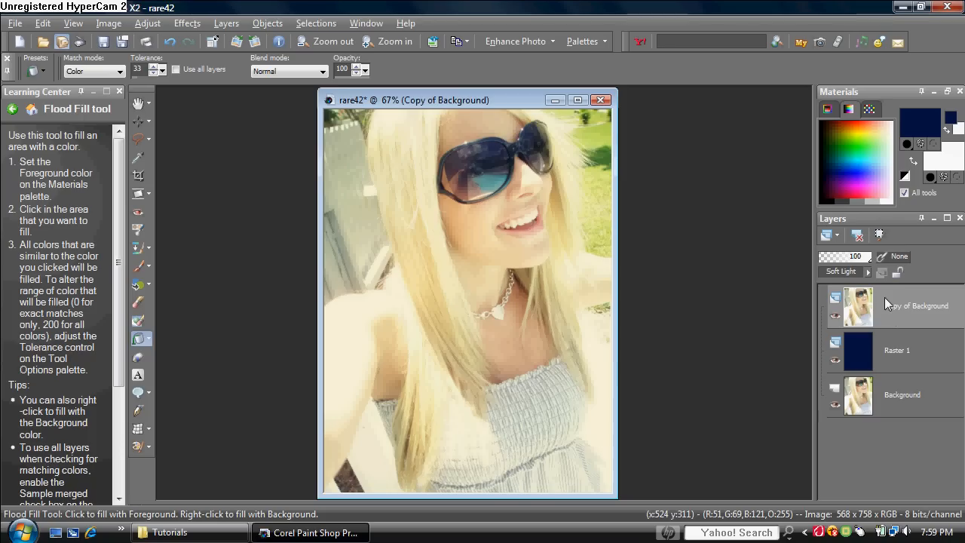
# Duplicate the Soft Light Copy of Background layer to the top of the stack
pyautogui.click(226, 23)
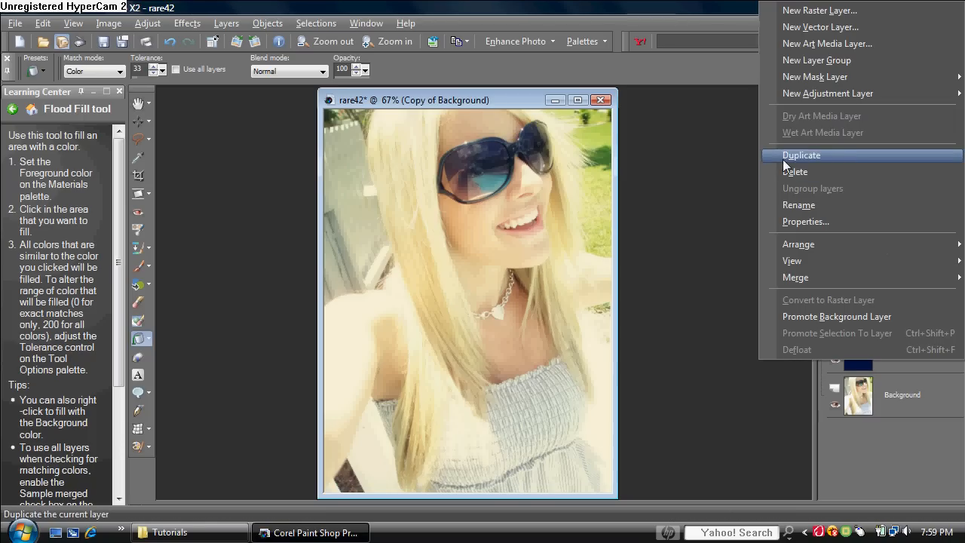
pyautogui.click(802, 154)
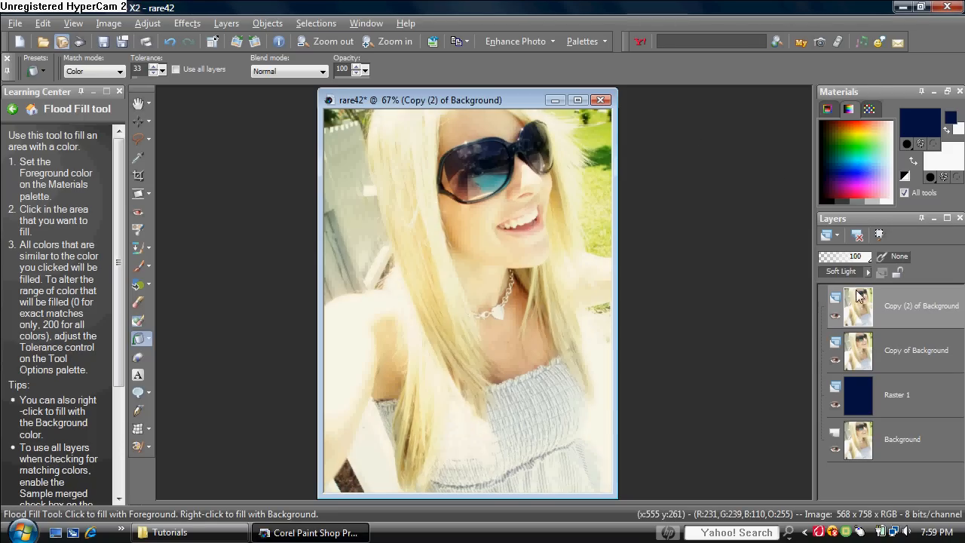
# Drag Copy (2) of Background's opacity slider down to 50
pyautogui.moveTo(859, 256); pyautogui.dragTo(843, 257)
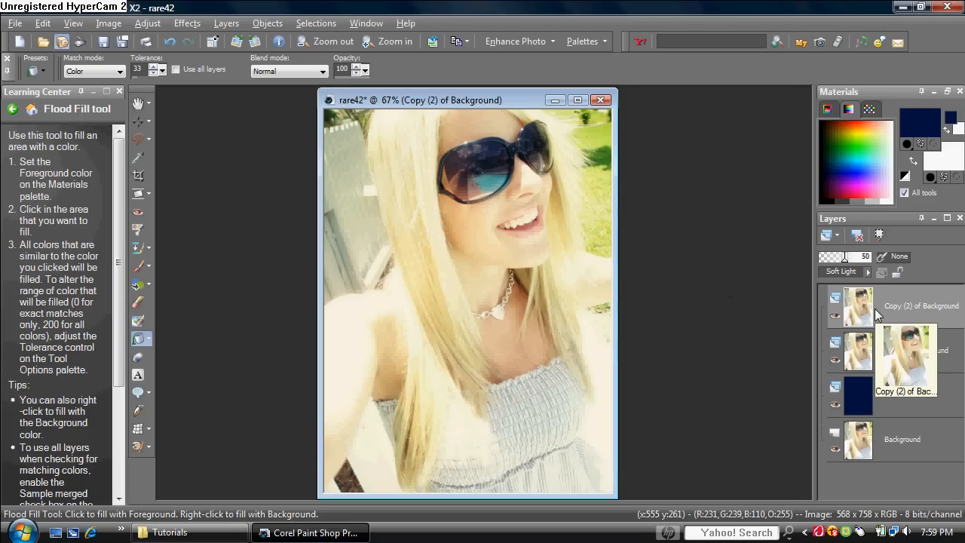
pyautogui.moveTo(882, 309)
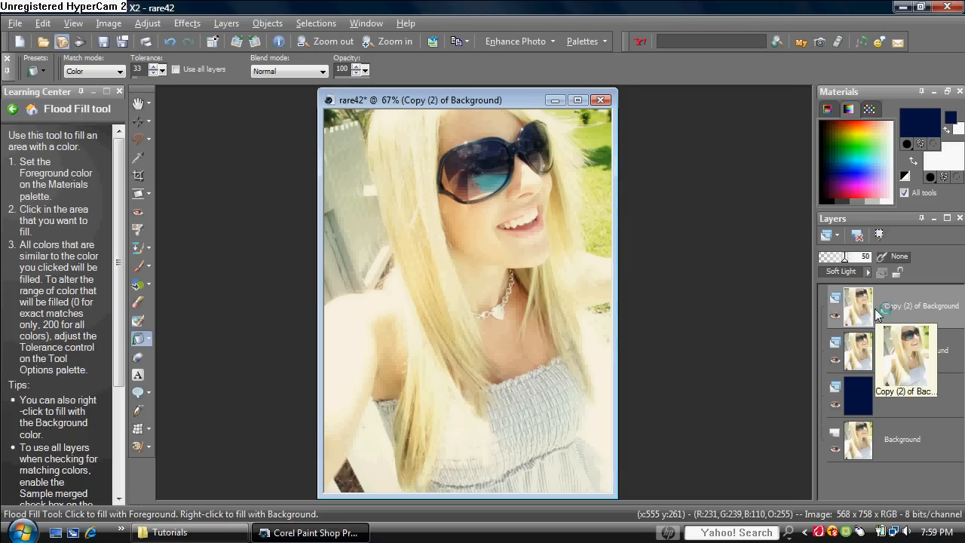